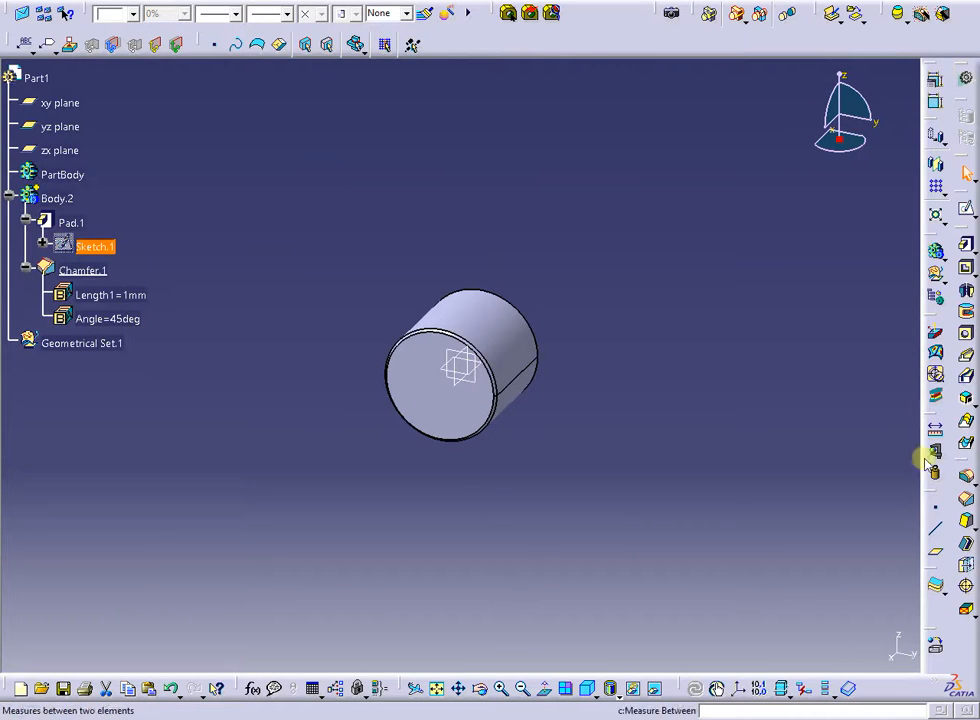
mouse_move(968, 592)
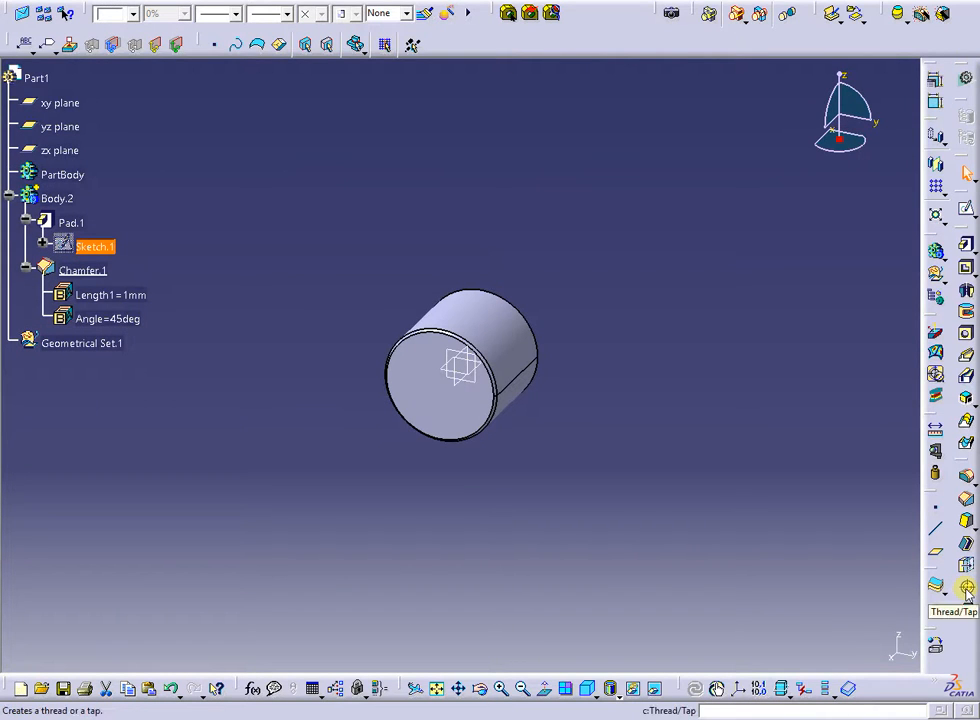
Define a thread on the cylinder using the Metric Thin Pitch standard and review its sizes.
left_click(968, 590)
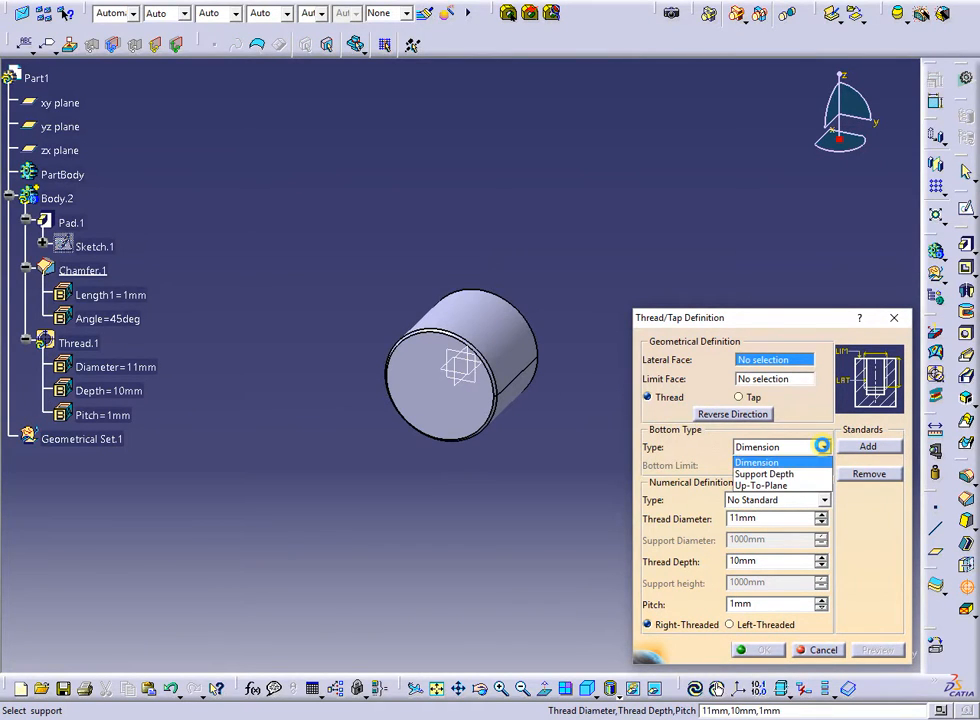
left_click(758, 448)
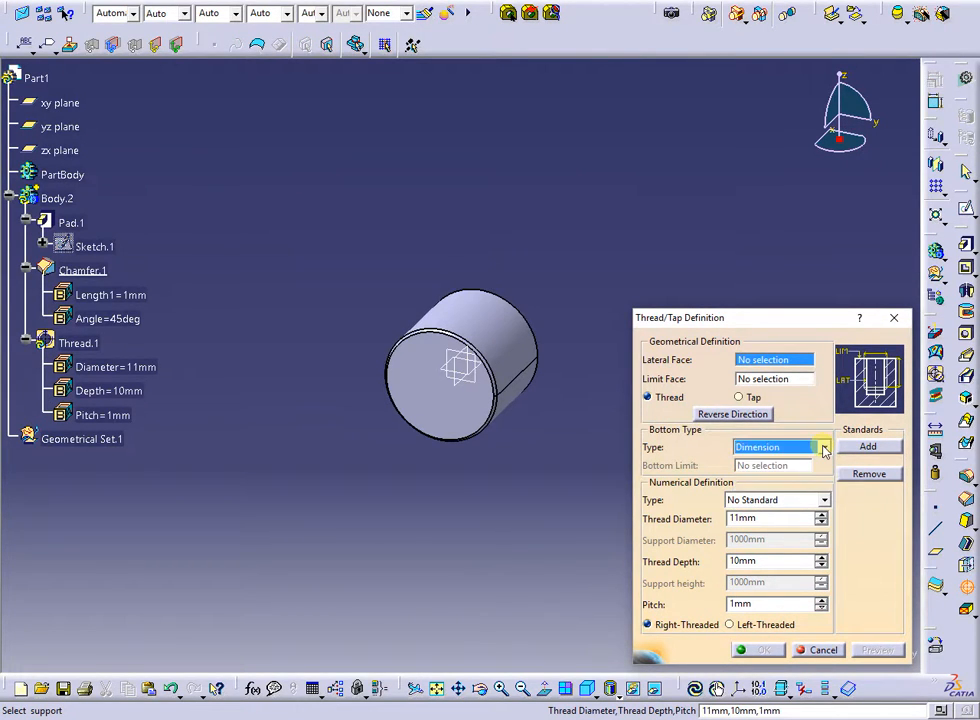
left_click(820, 500)
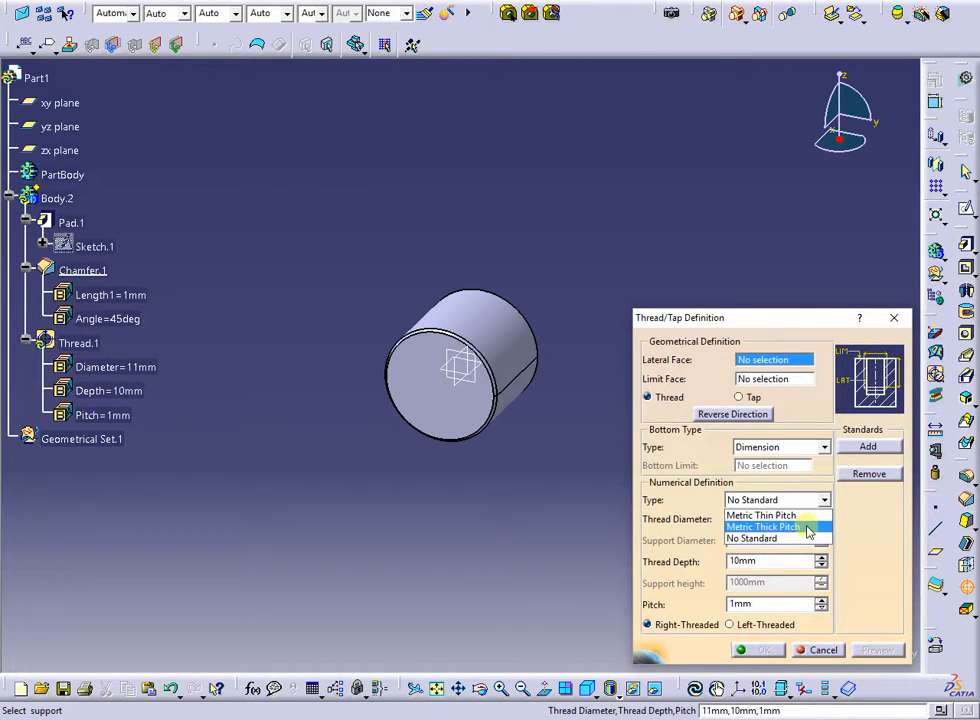
mouse_move(776, 516)
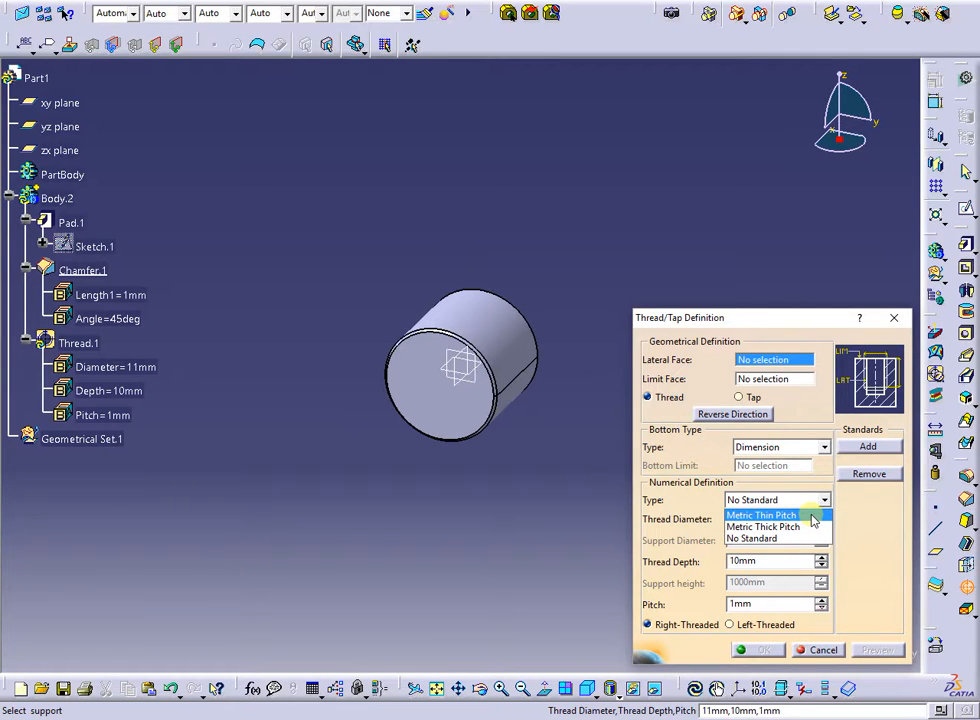
left_click(760, 514)
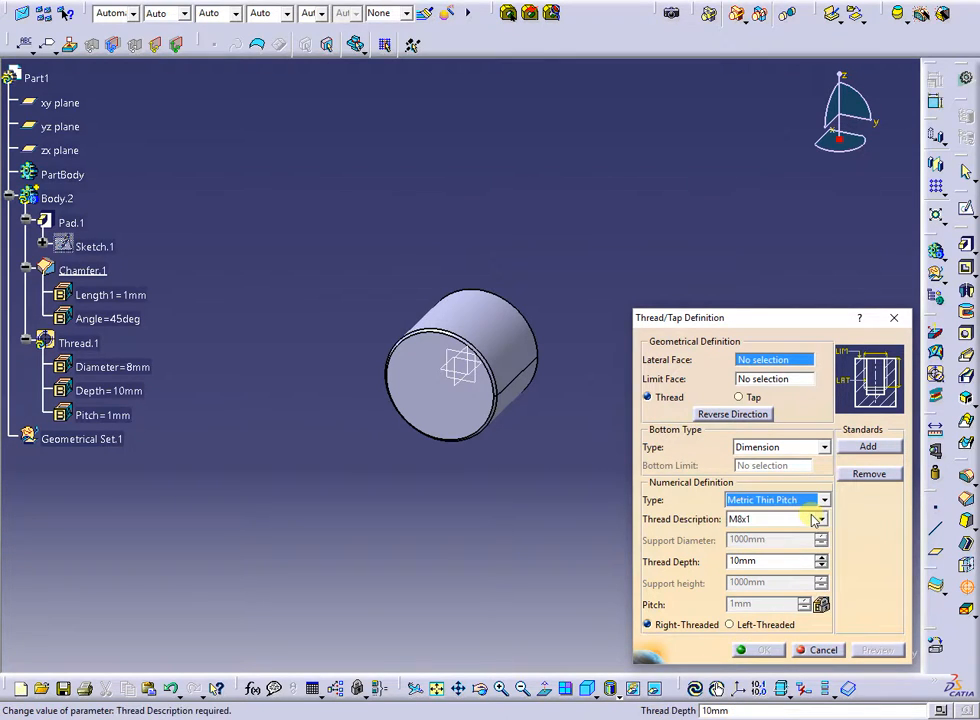
left_click(820, 520)
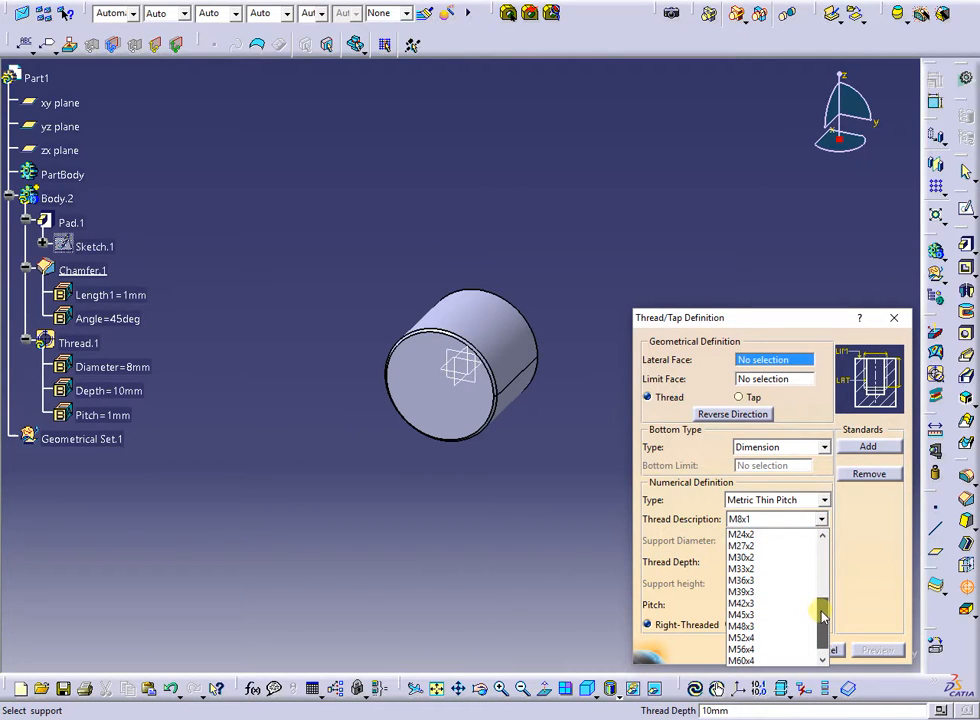
left_click(740, 624)
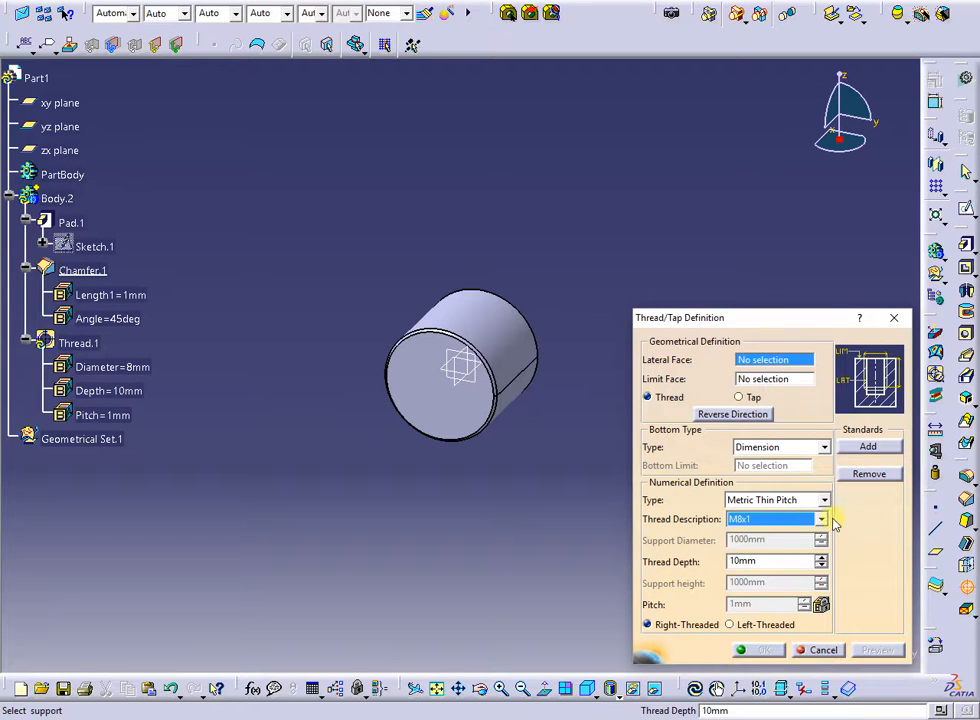
Switch the thread standard to Metric Thick Pitch and choose the M48 size.
left_click(822, 500)
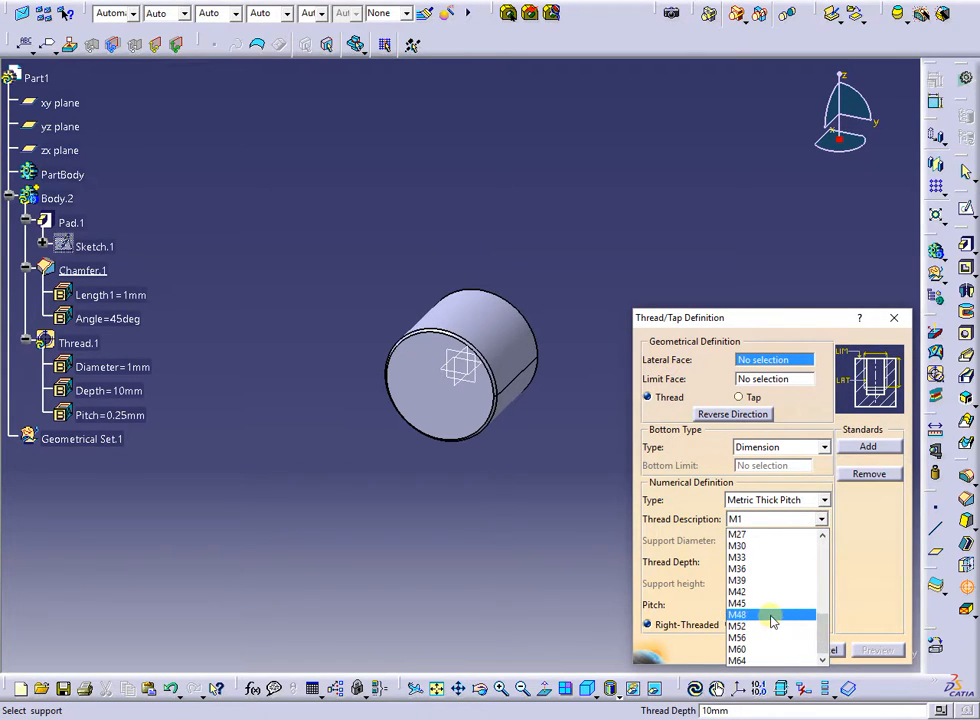
left_click(736, 616)
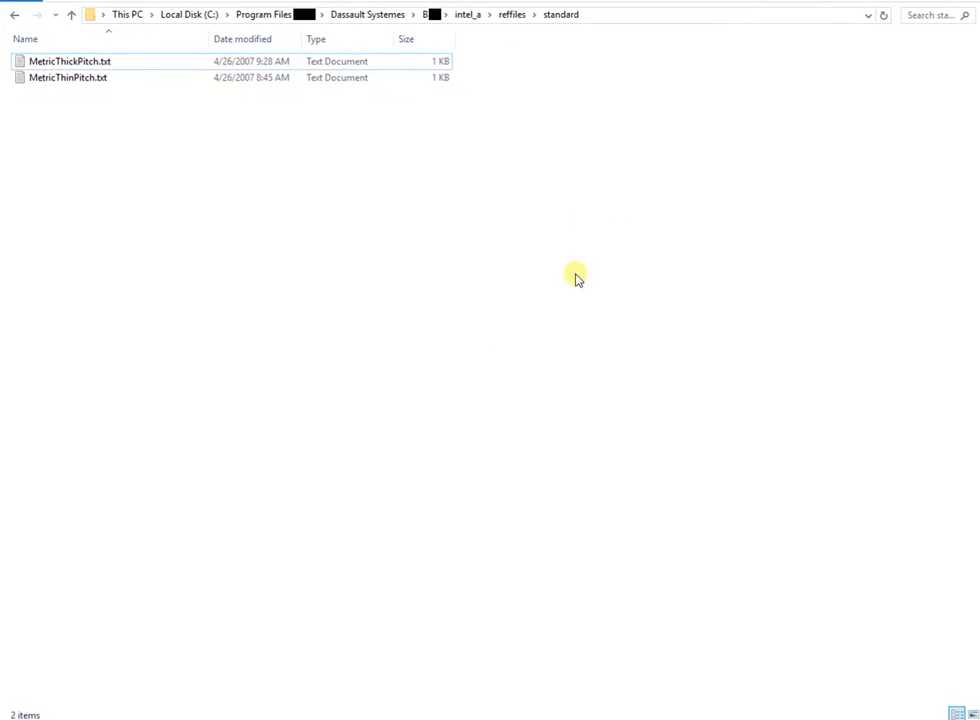
View the MetricThickPitch and MetricThinPitch thread tables in Notepad from the standard folder.
left_click(70, 62)
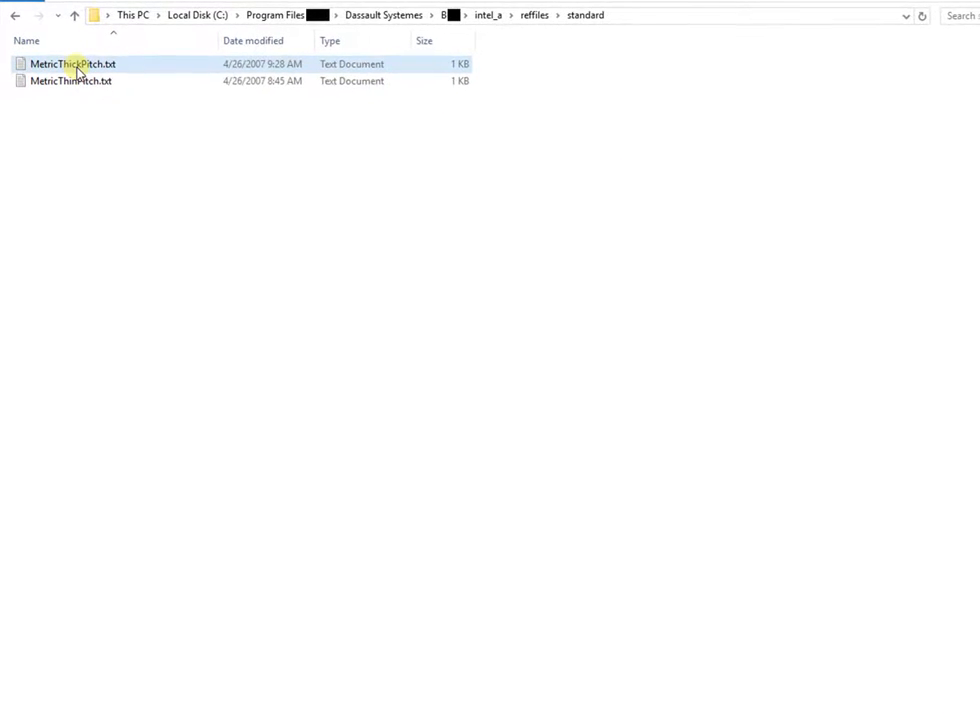
double_click(72, 62)
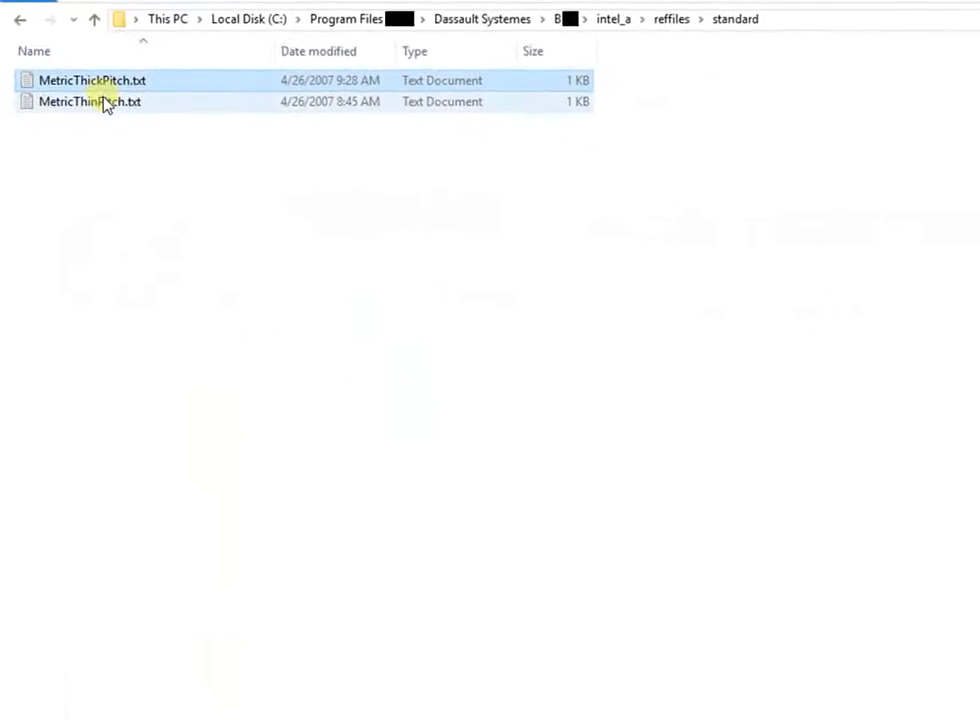
double_click(90, 100)
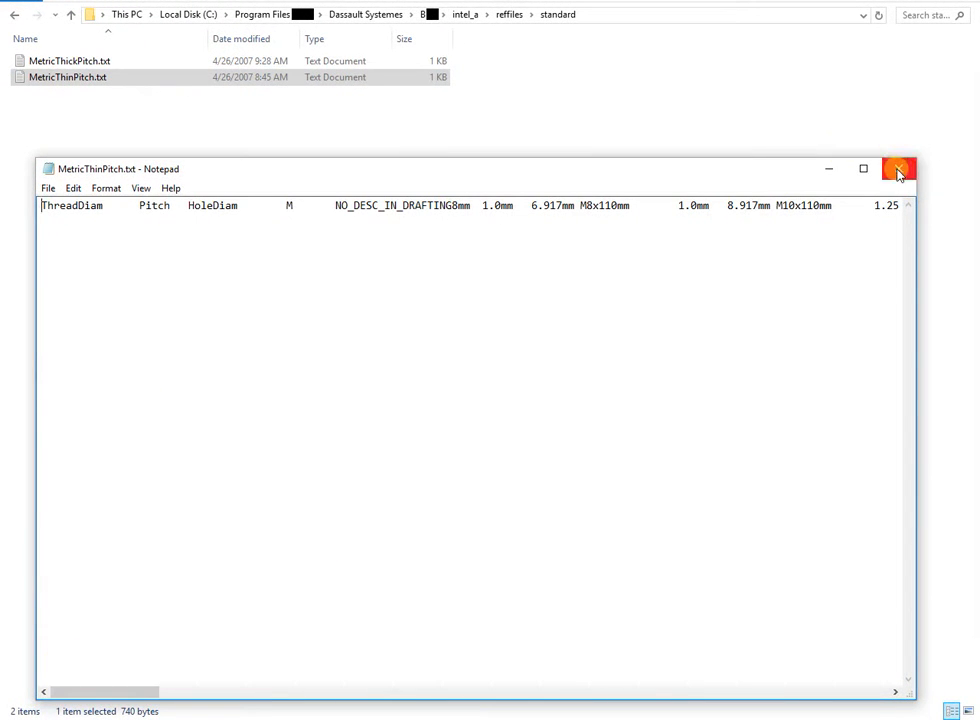
left_click(896, 168)
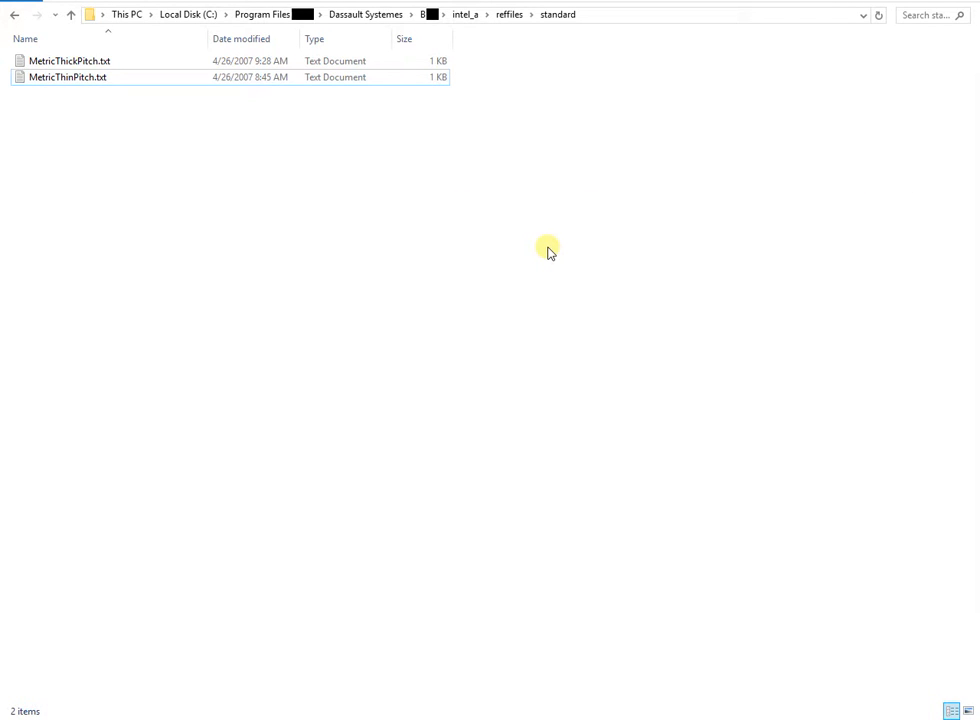
mouse_move(940, 62)
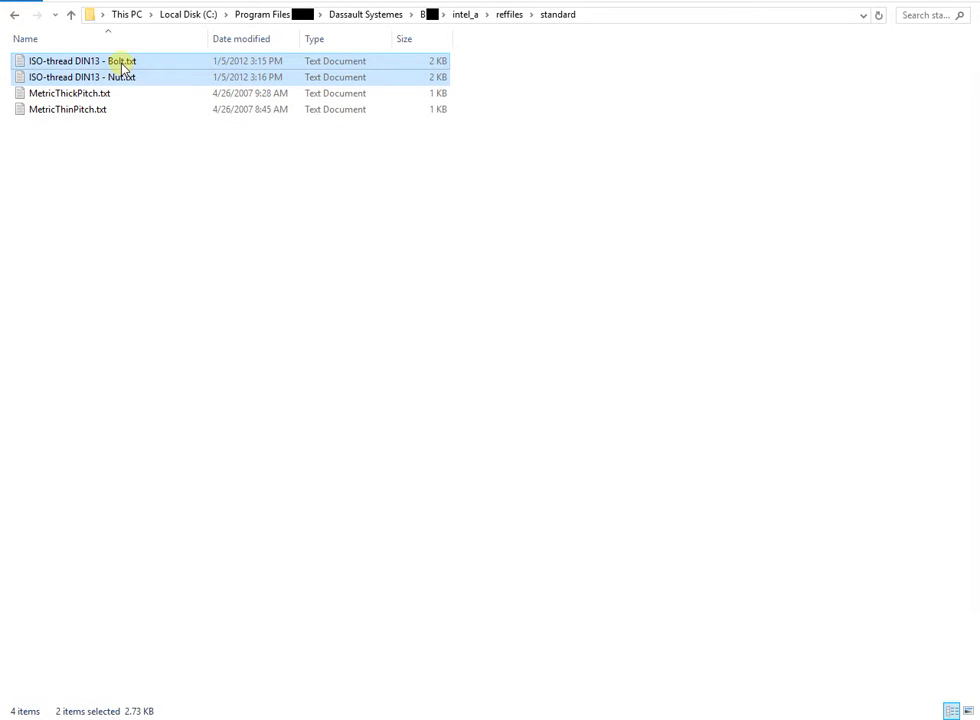
Review the ISO-thread DIN13 Bolt and Nut thread tables in Notepad, then close them.
double_click(80, 60)
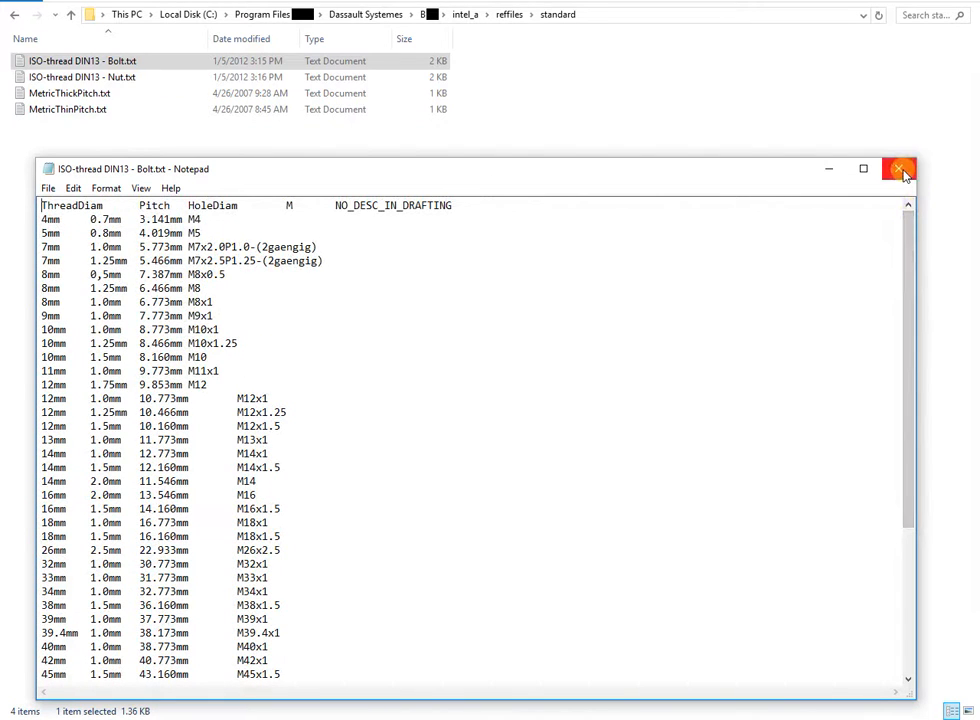
left_click(898, 168)
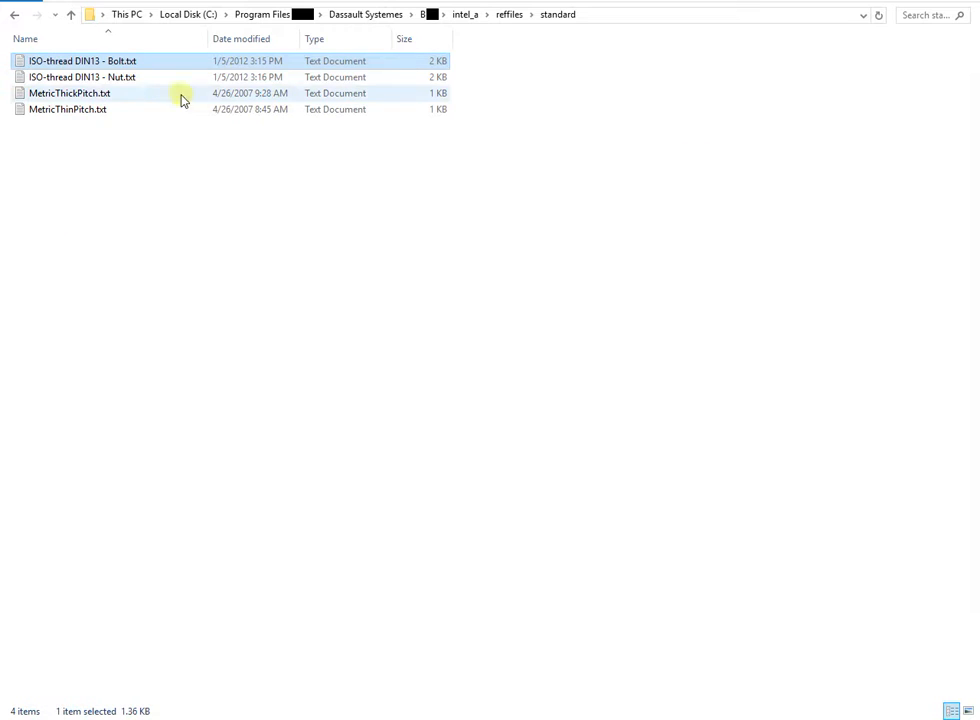
double_click(82, 76)
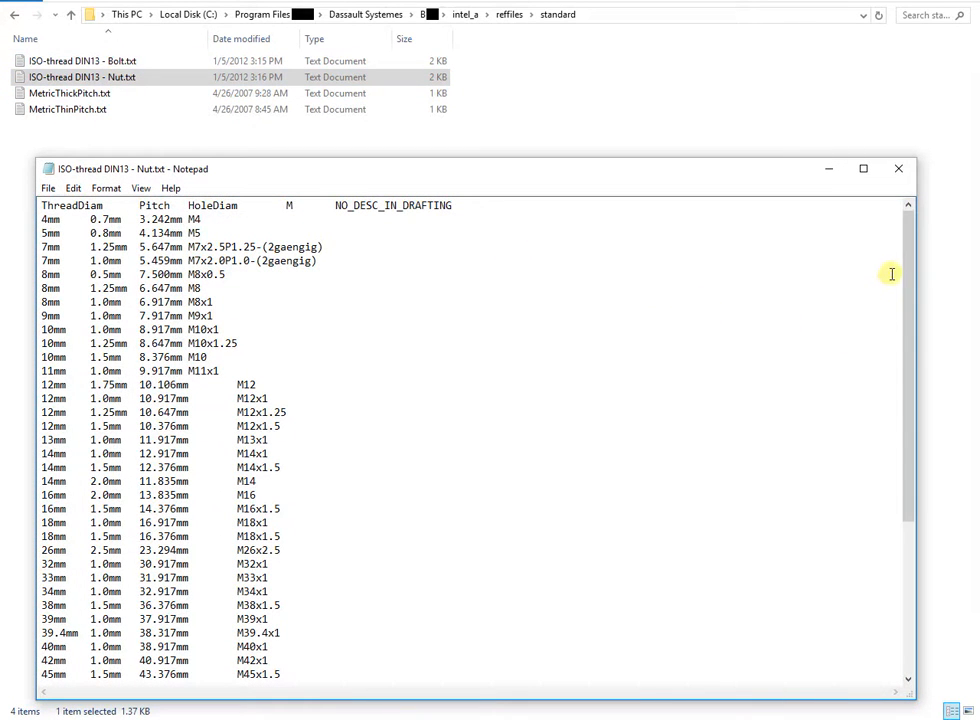
scroll("down", 3)
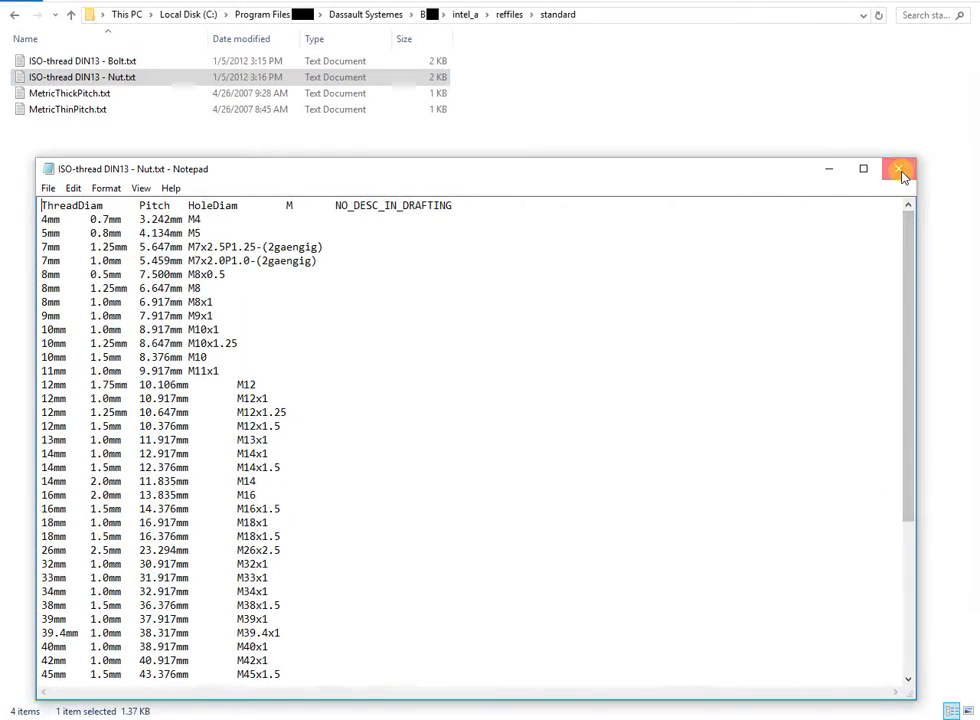
left_click(898, 168)
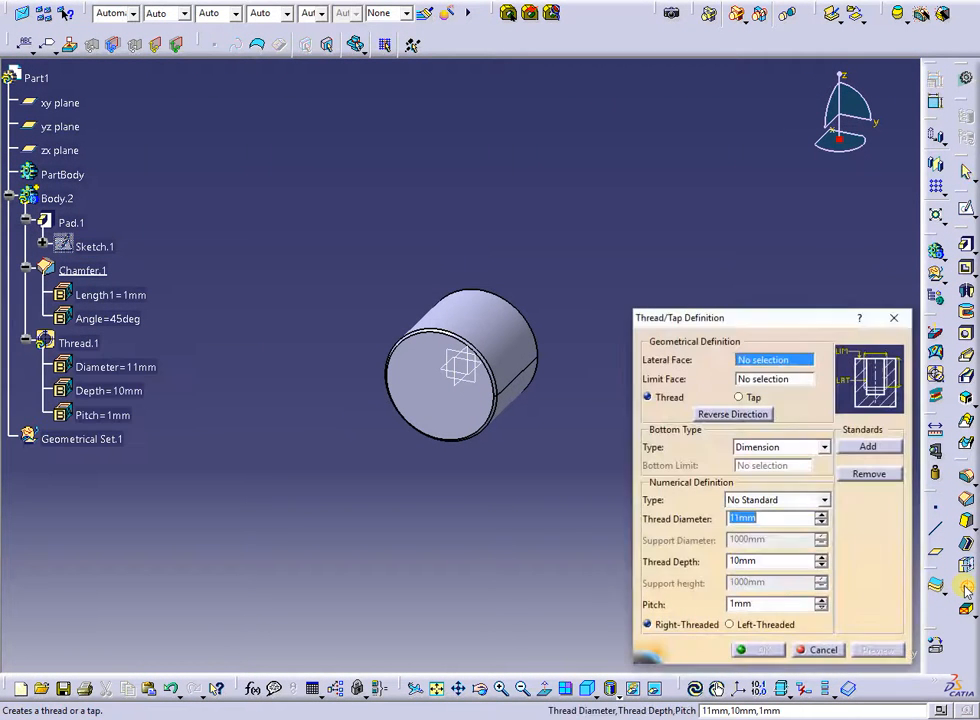
Set the thread standard to ISO-thread DIN13 - Bolt and choose a 48 mm thread description.
left_click(822, 500)
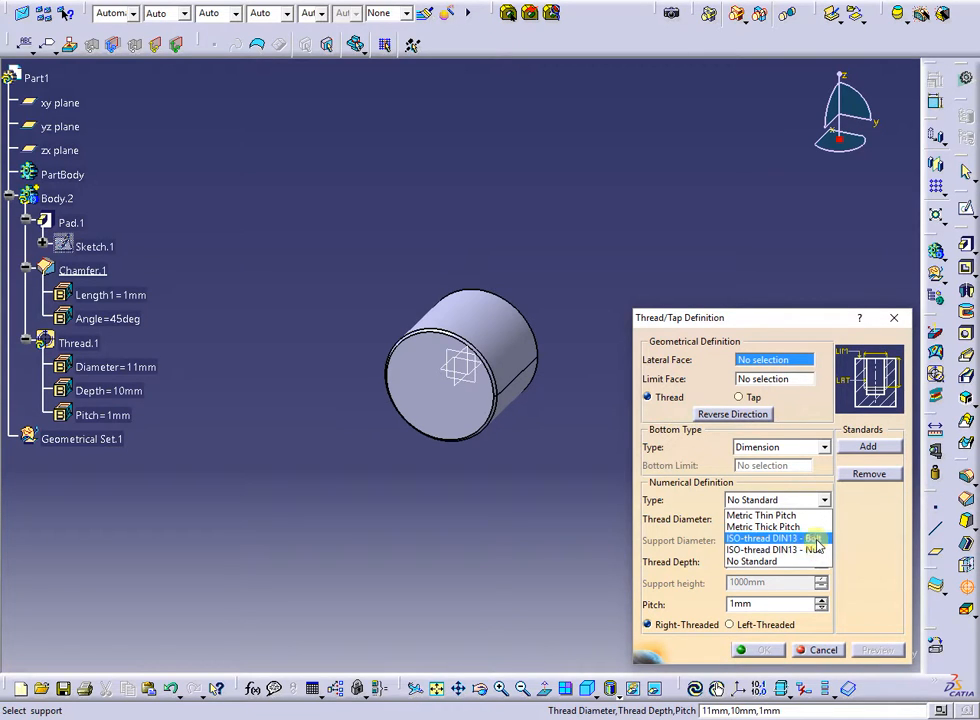
left_click(768, 538)
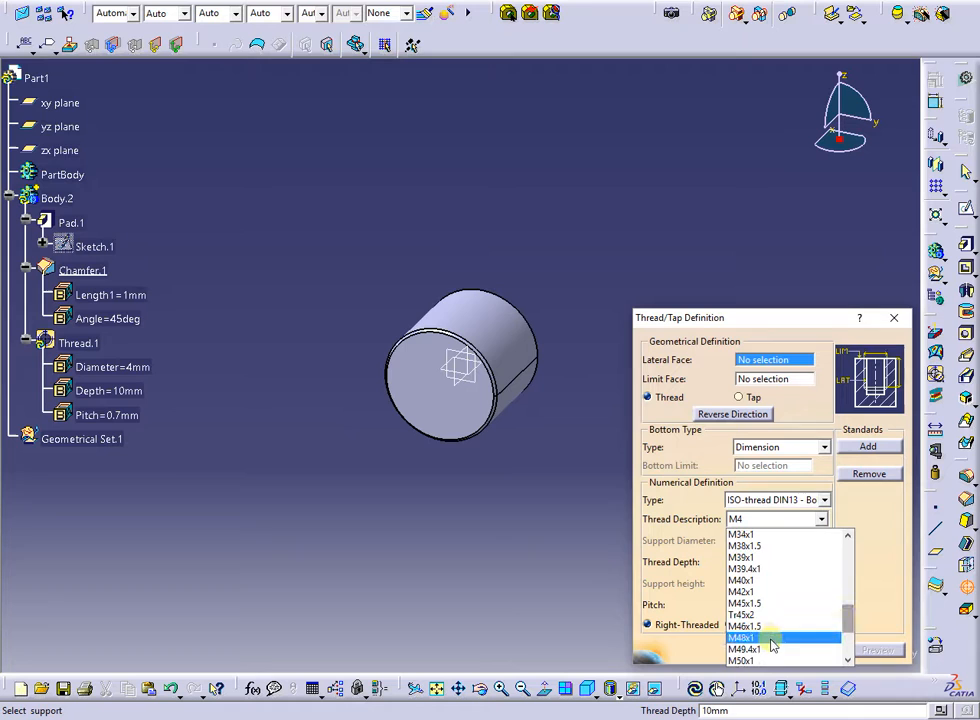
left_click(742, 636)
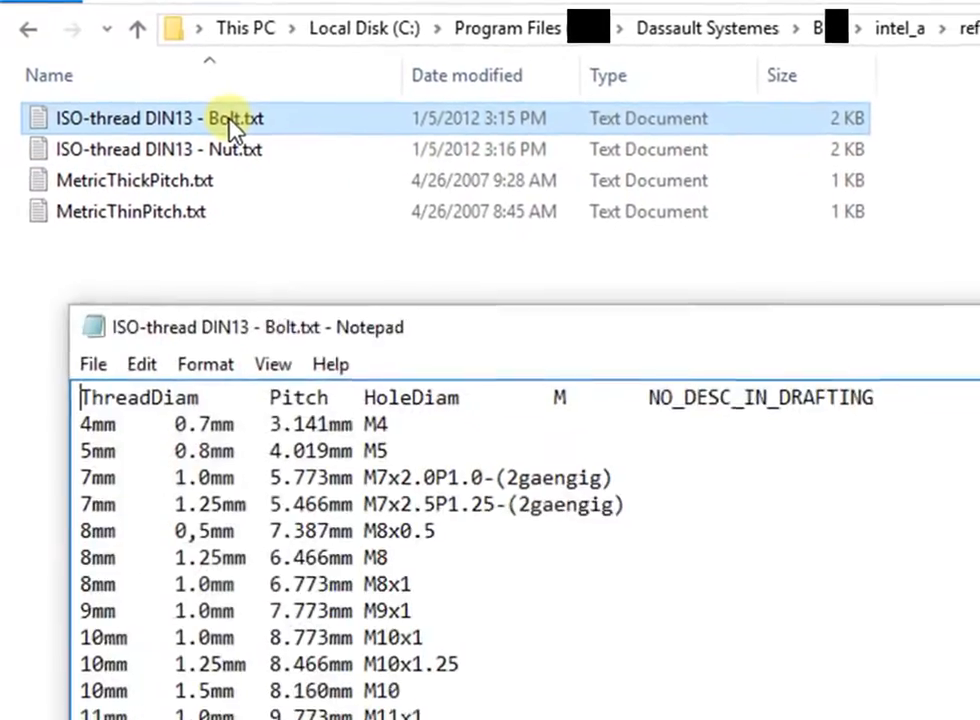
Add a row 48mm 1.5mm 46.160mm M48x1.5 to the ISO-thread DIN13 - Bolt table.
scroll("down", 3)
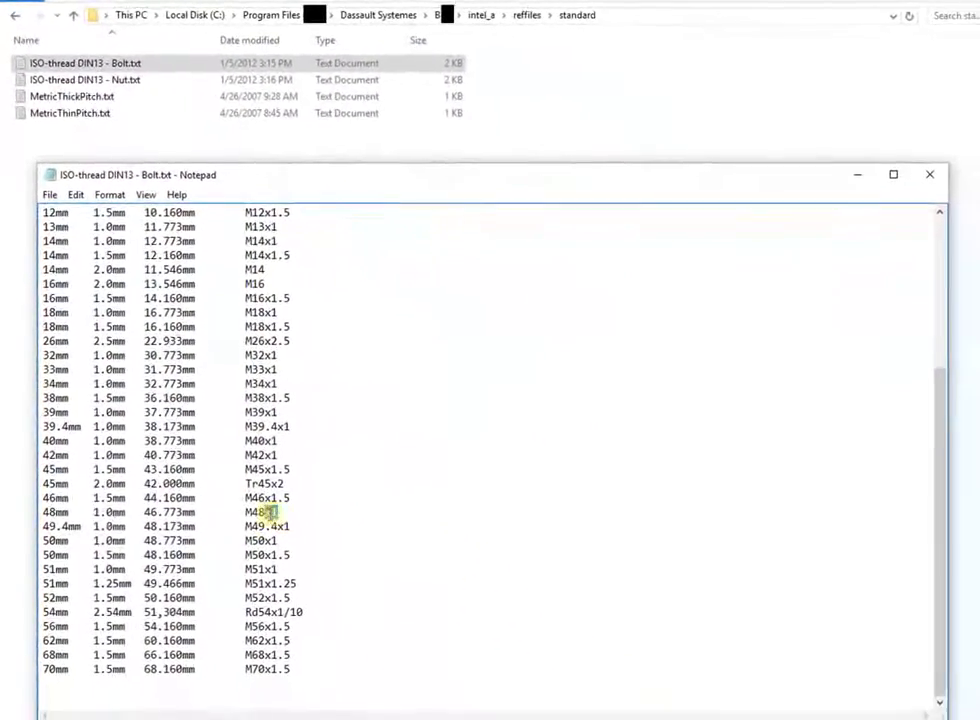
right_click(264, 496)
type("48mm    1.5mm    46.160mm        M48x1.5")
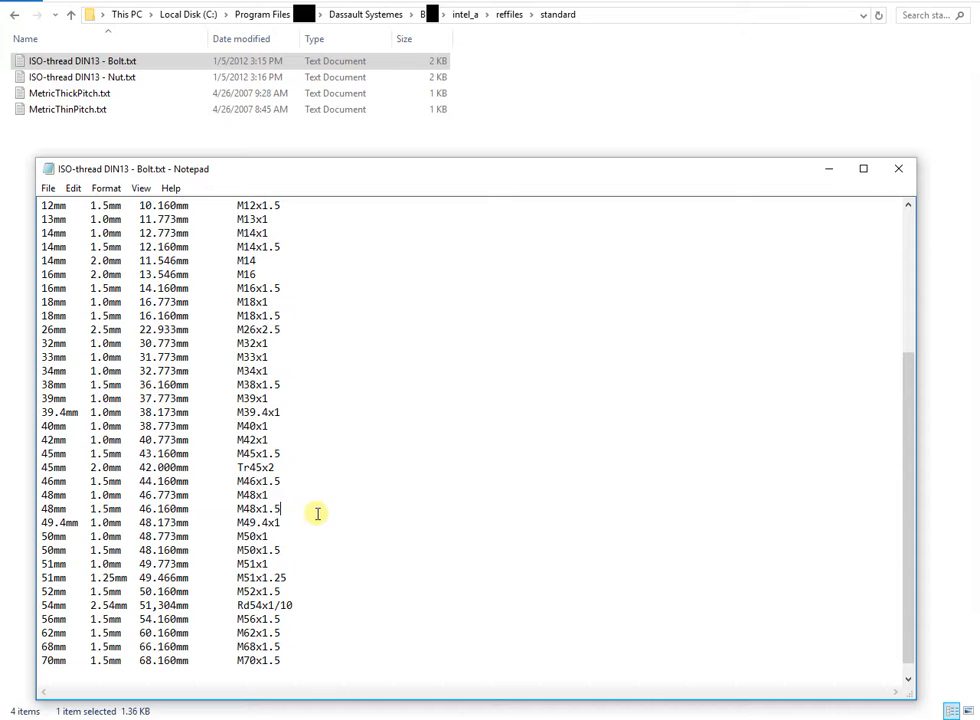
left_click(48, 188)
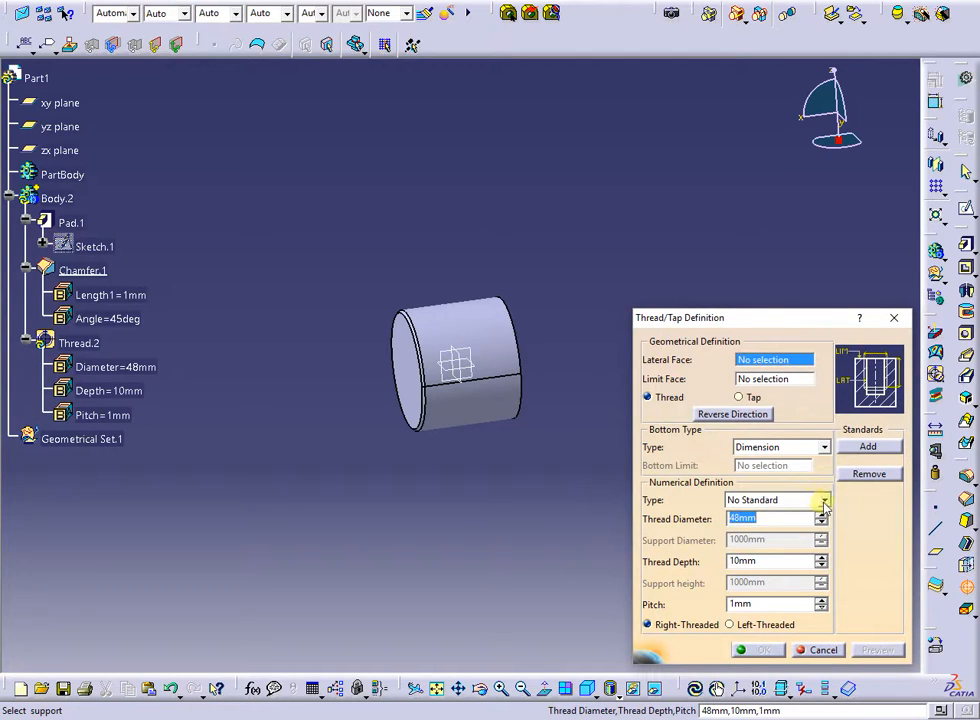
Set the thread to ISO-thread DIN13 - Bolt at the new M48x1.5 description.
left_click(822, 500)
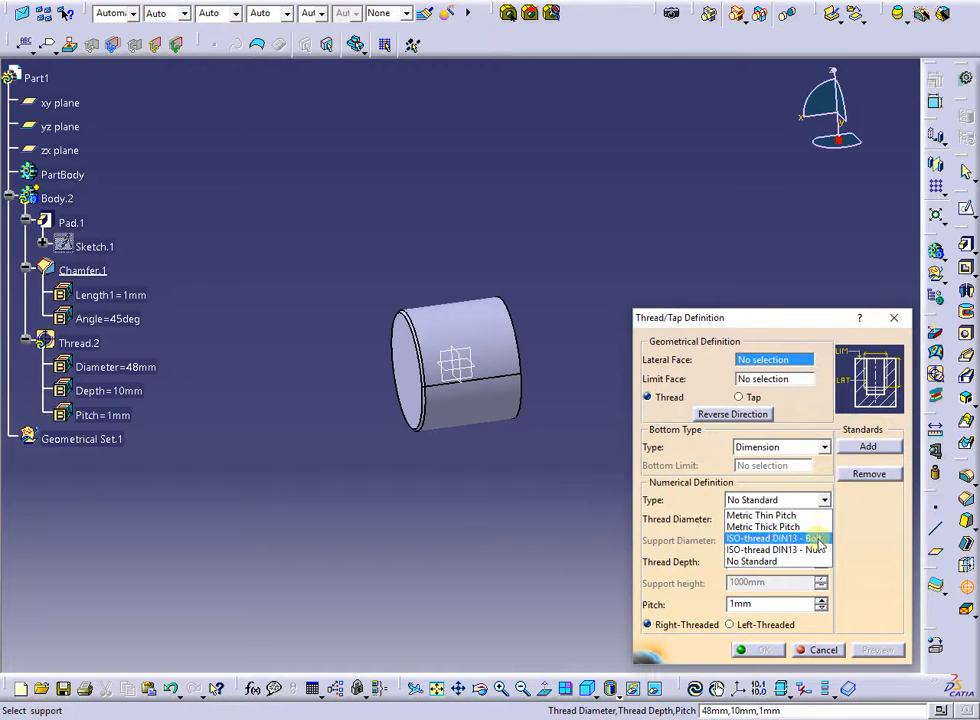
left_click(776, 538)
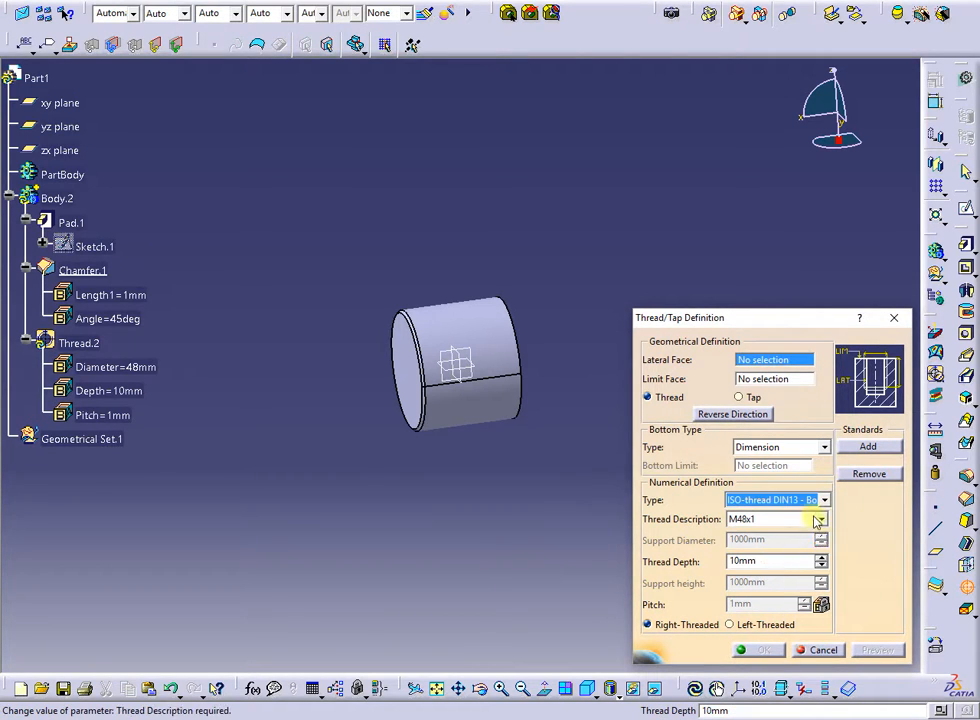
left_click(820, 518)
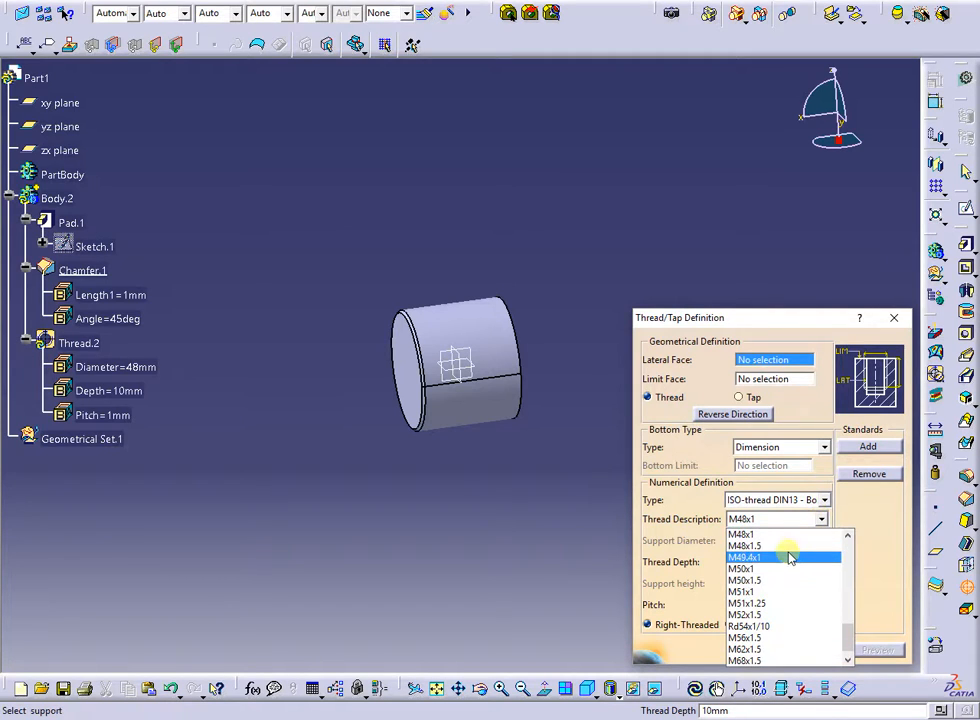
left_click(744, 544)
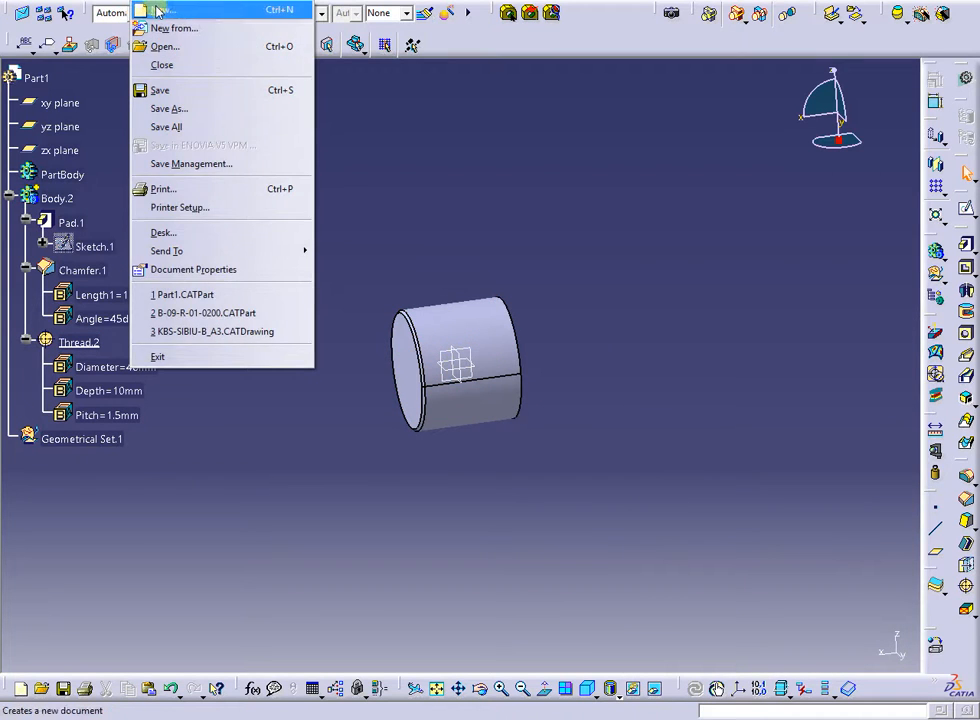
Create a new Drawing document with an ISO standard A0 ISO landscape sheet.
left_click(160, 8)
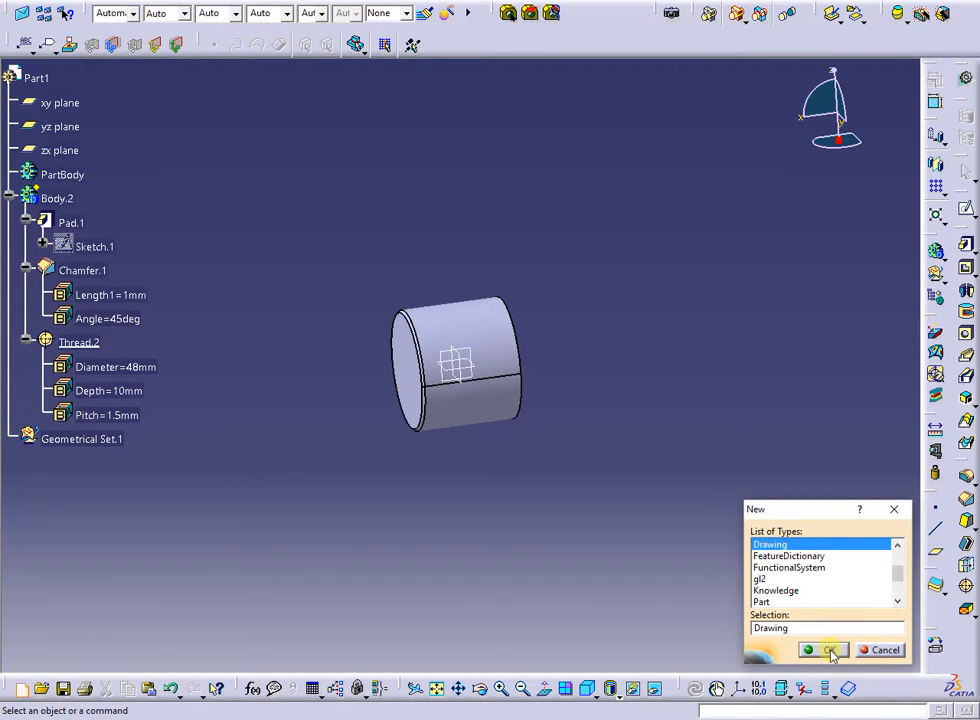
left_click(816, 650)
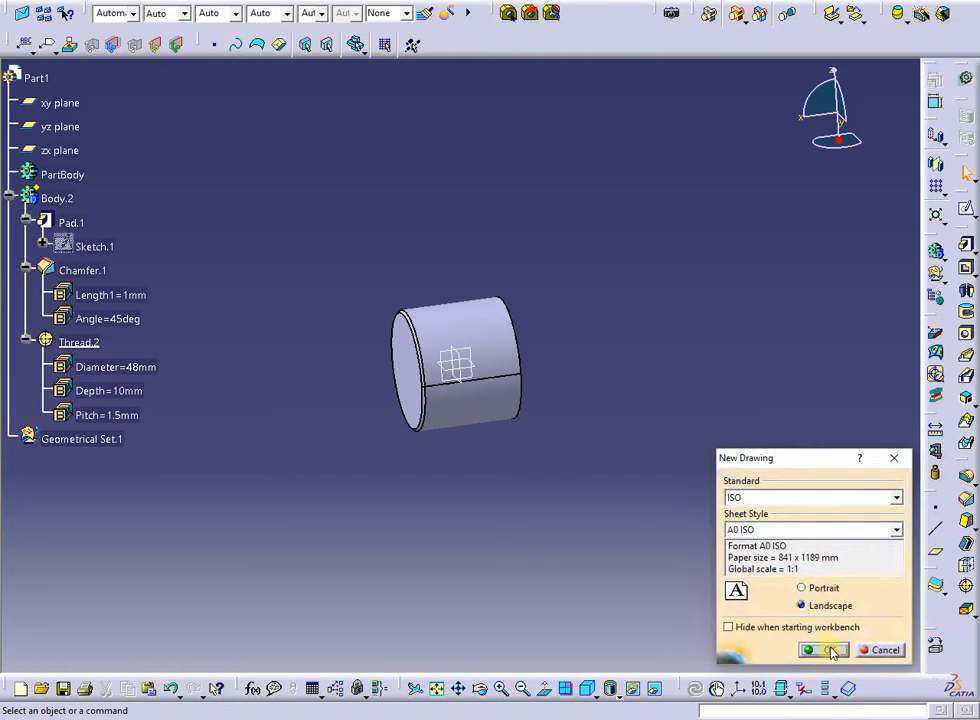
left_click(820, 650)
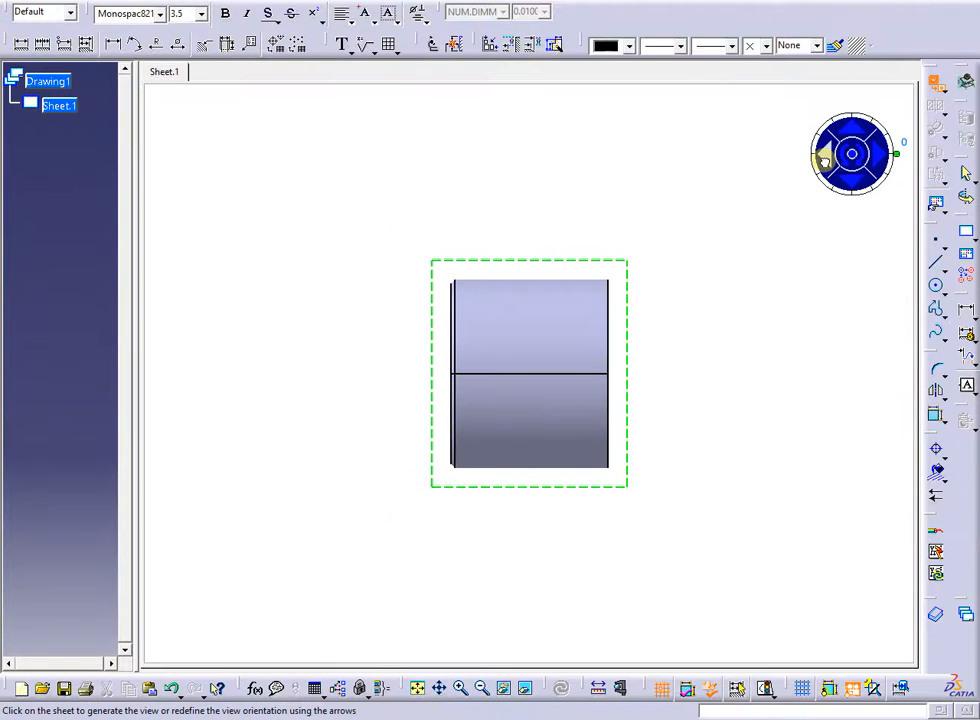
Place a 1:1 front view of the cylinder and add its thread dimension M48x1.5, depth 10.
left_click(530, 376)
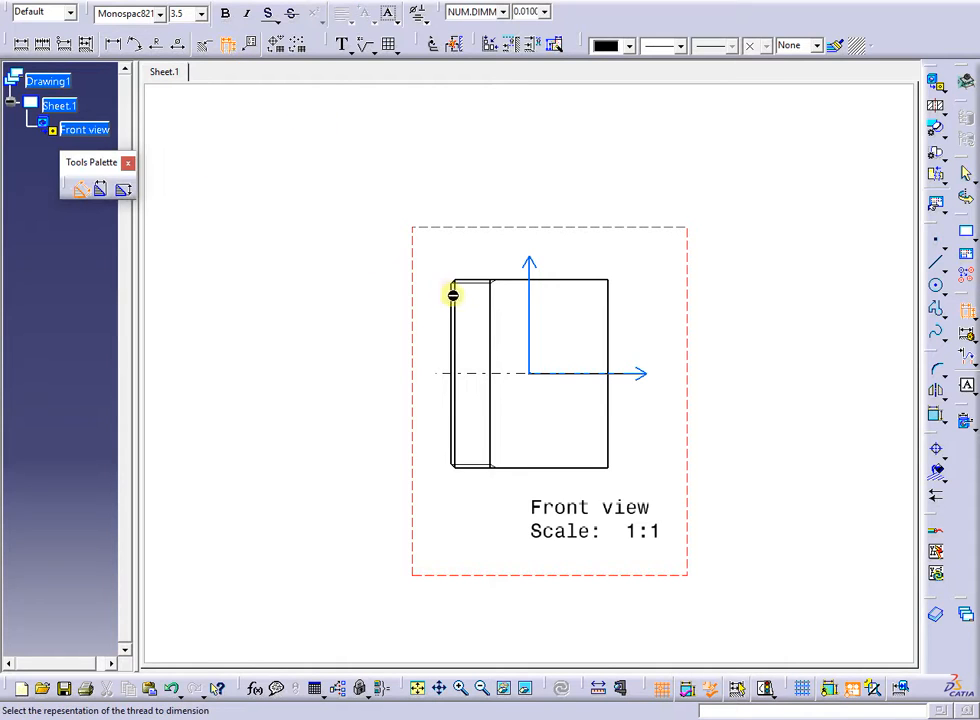
left_click(452, 296)
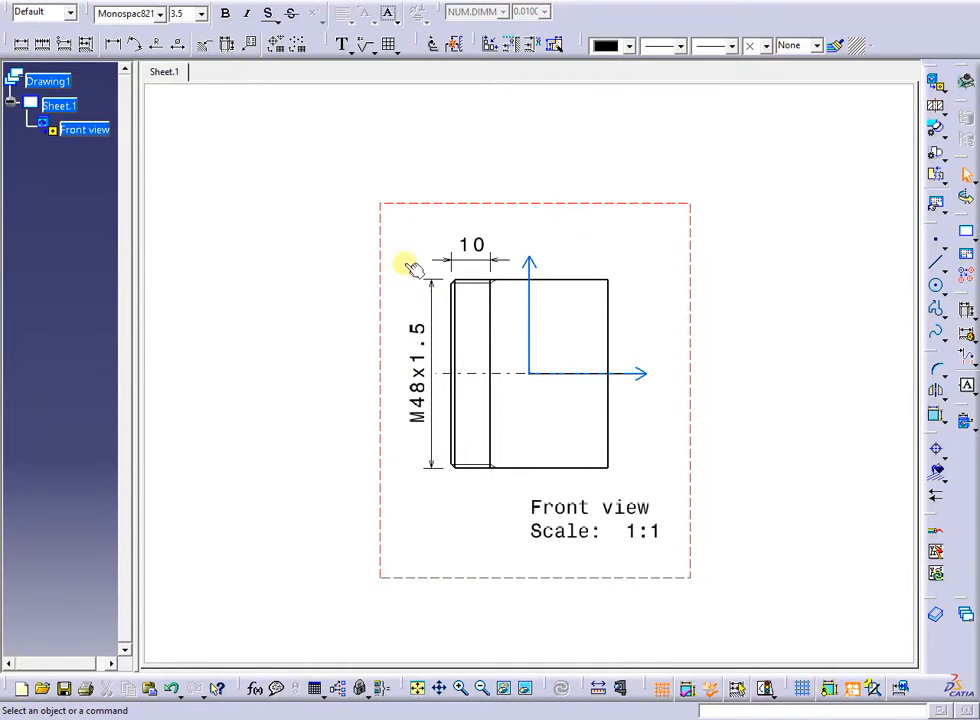
mouse_move(320, 224)
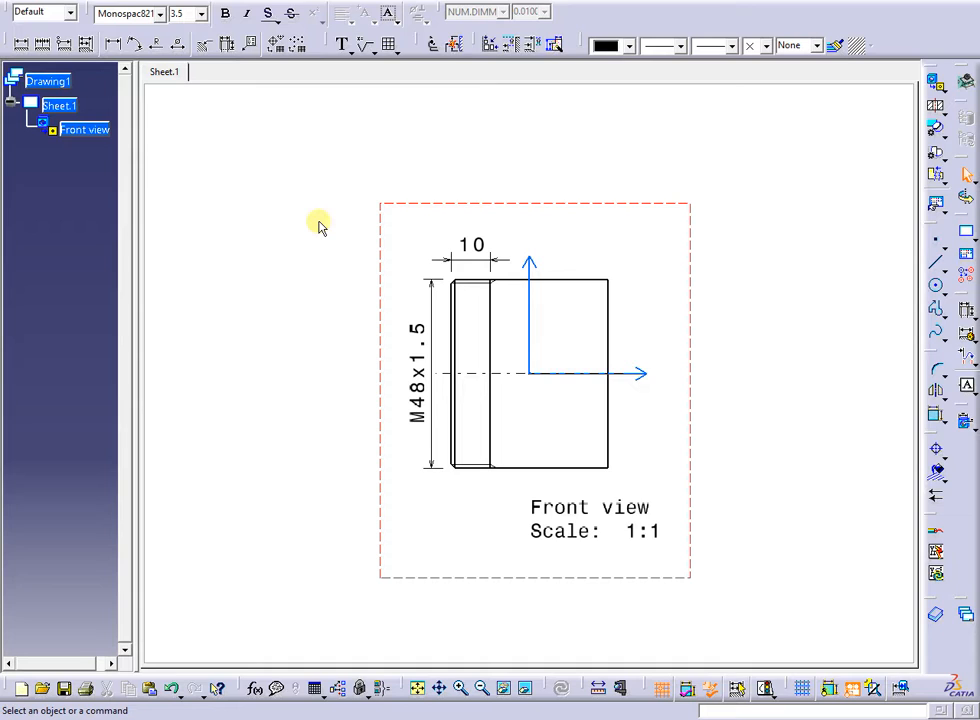